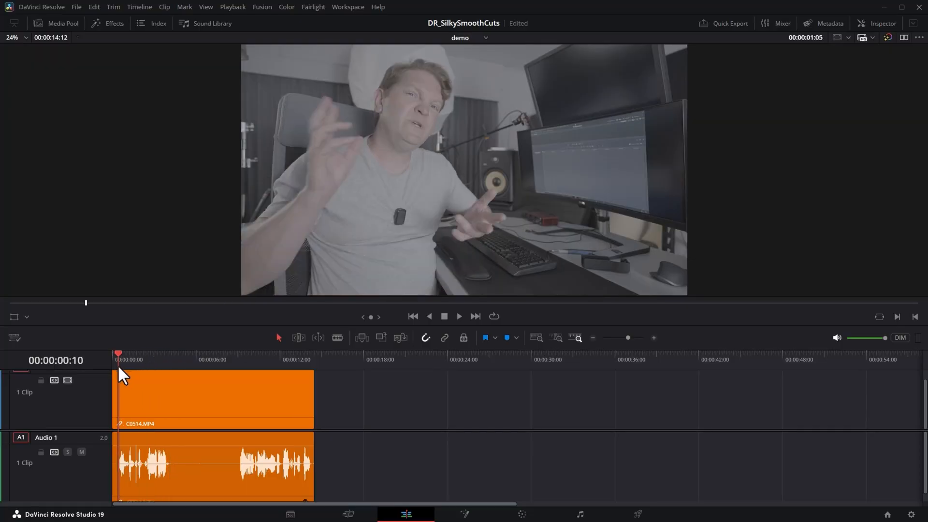
- Select the interview clip on the timeline at the intended cut point near four seconds
click(459, 316)
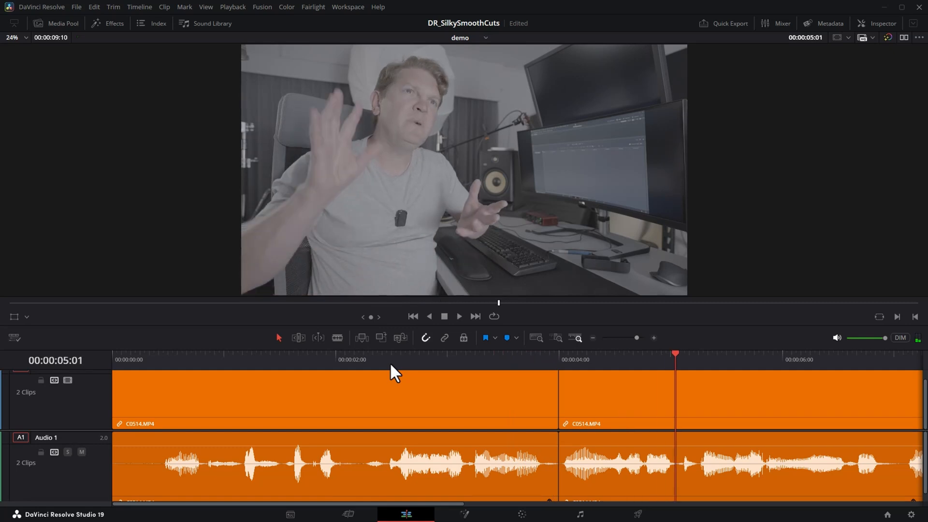
mouse_move(129, 66)
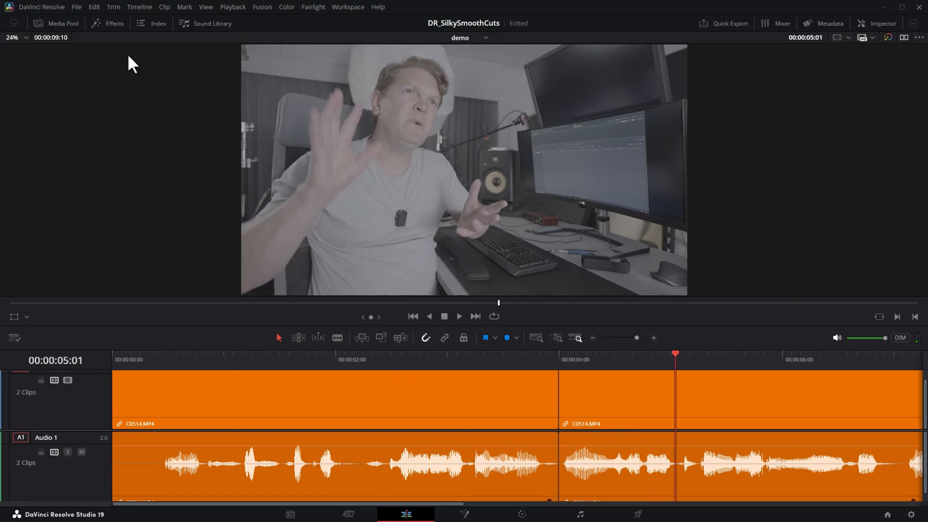
- Add a Smooth Cut transition from the Effects library onto the jump cut and lengthen it slightly
click(114, 23)
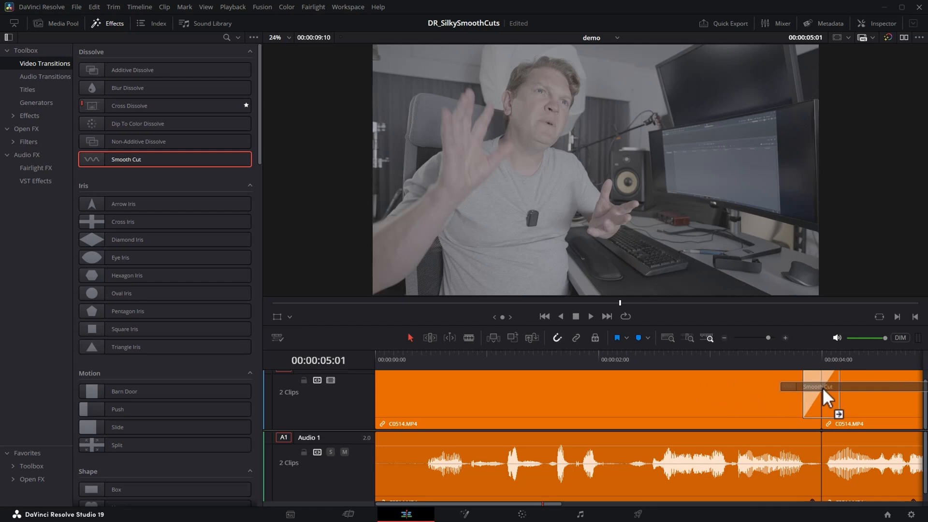
click(106, 23)
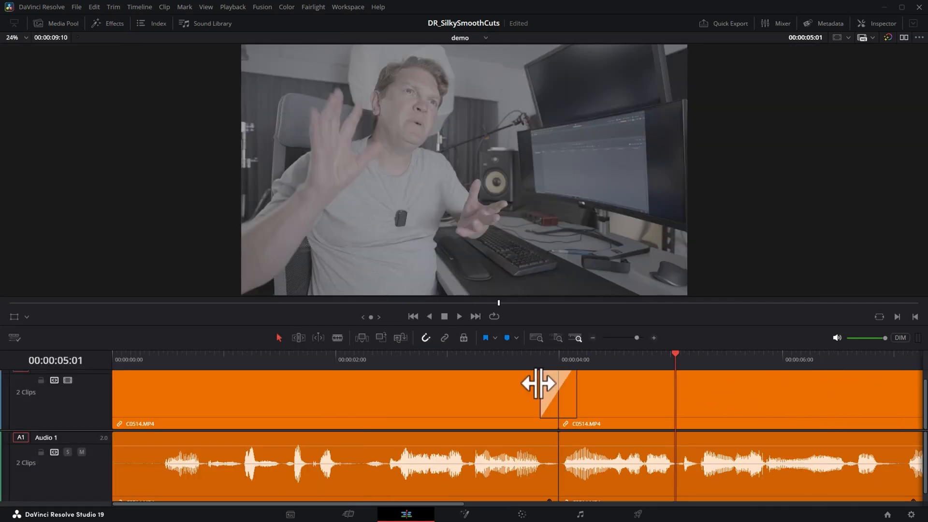
drag(538, 385, 553, 384)
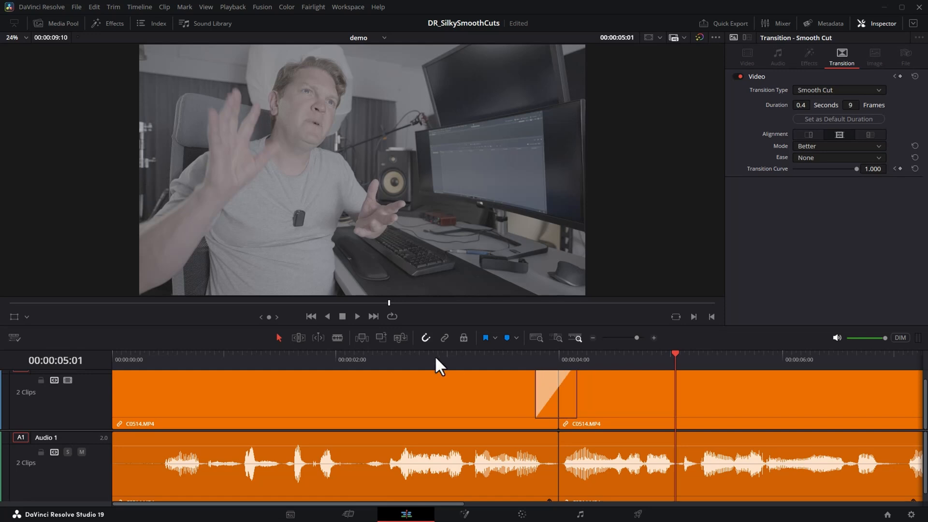
click(357, 316)
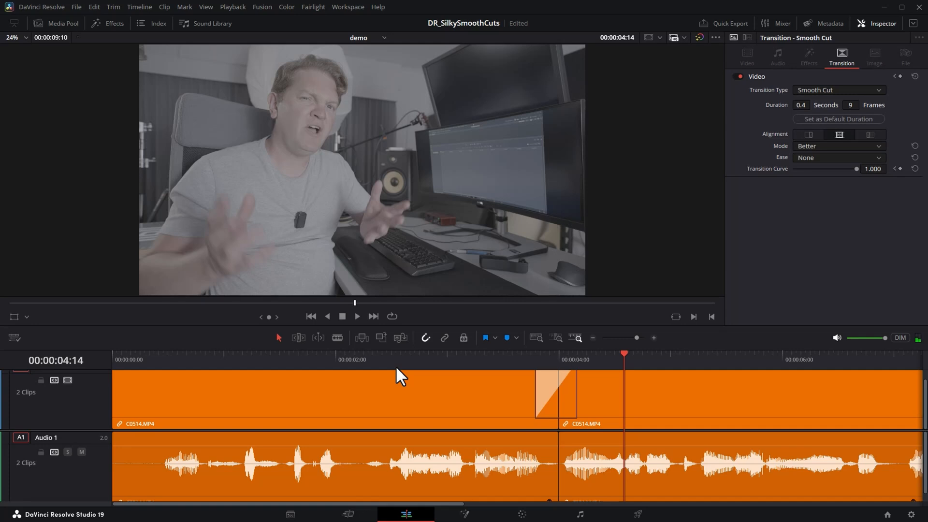
mouse_move(523, 297)
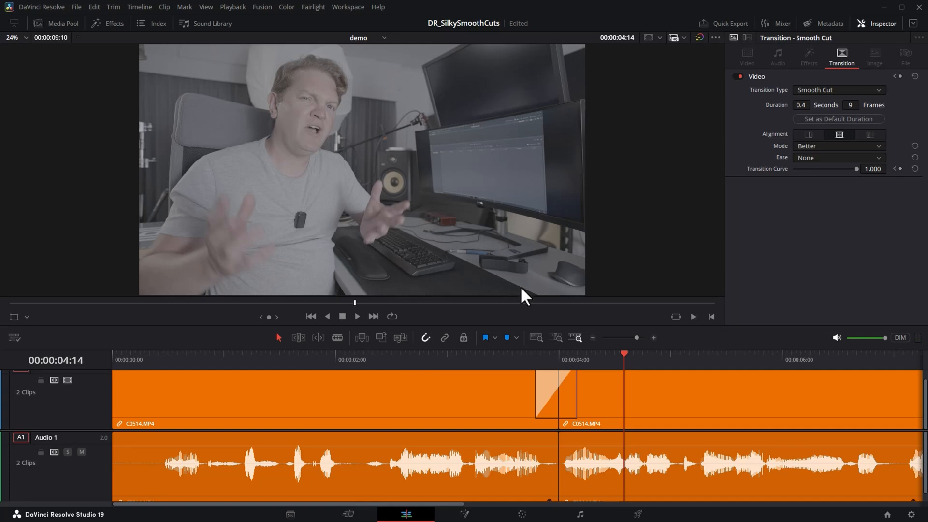
mouse_move(891, 169)
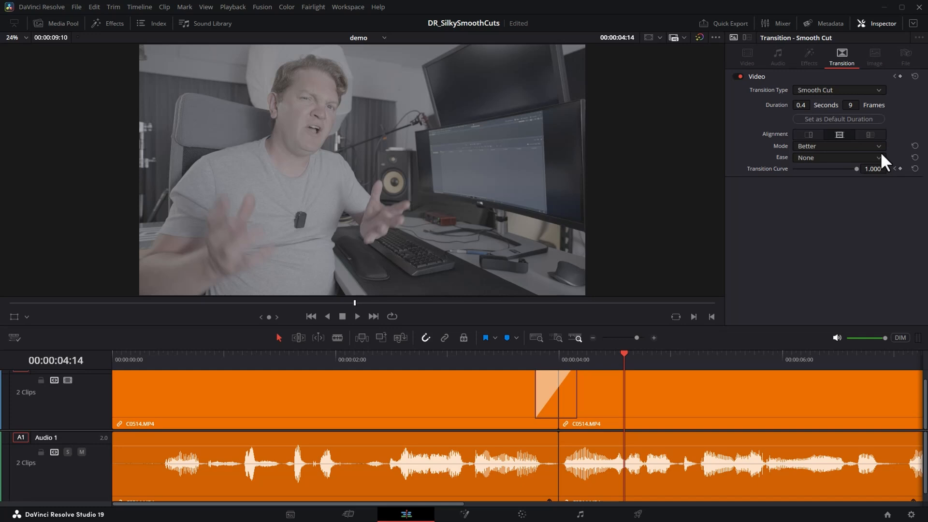
- Leave the Smooth Cut at Ease None and Mode Better, then head to Playback for Render Cache
click(839, 156)
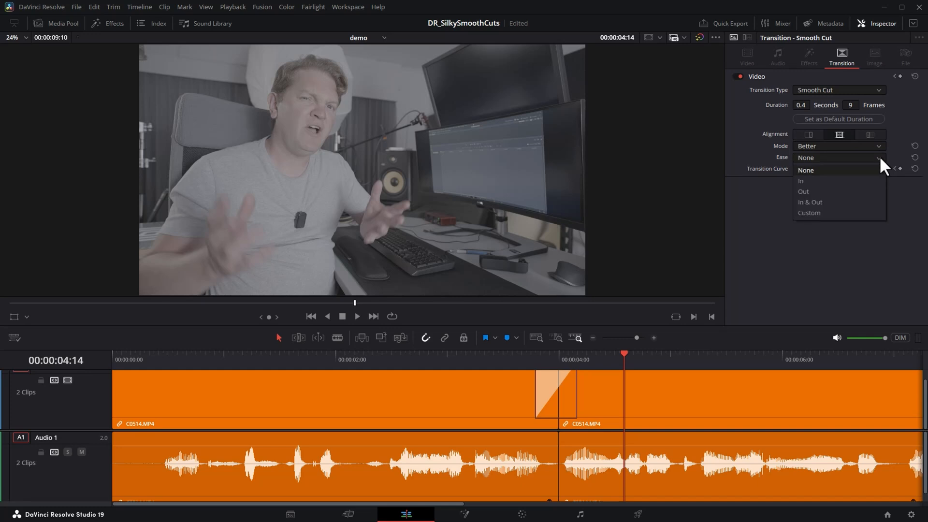
click(806, 169)
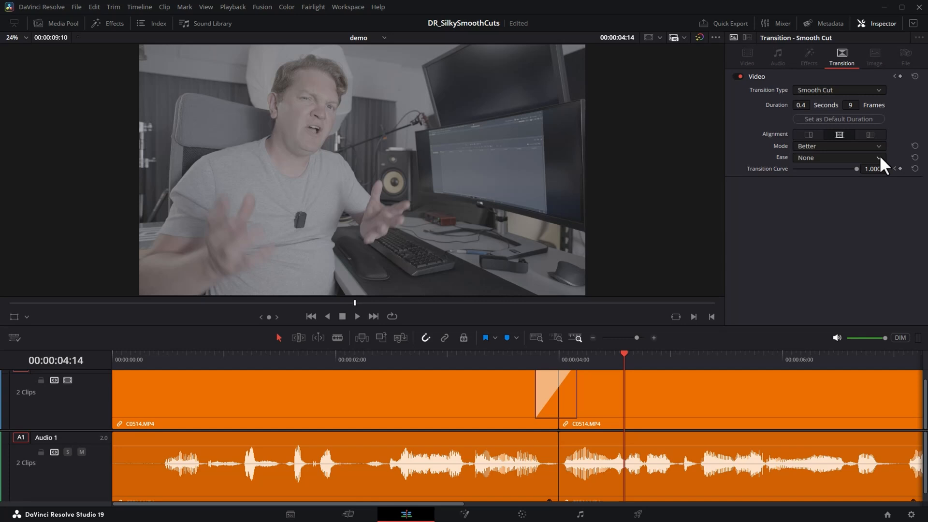
click(838, 146)
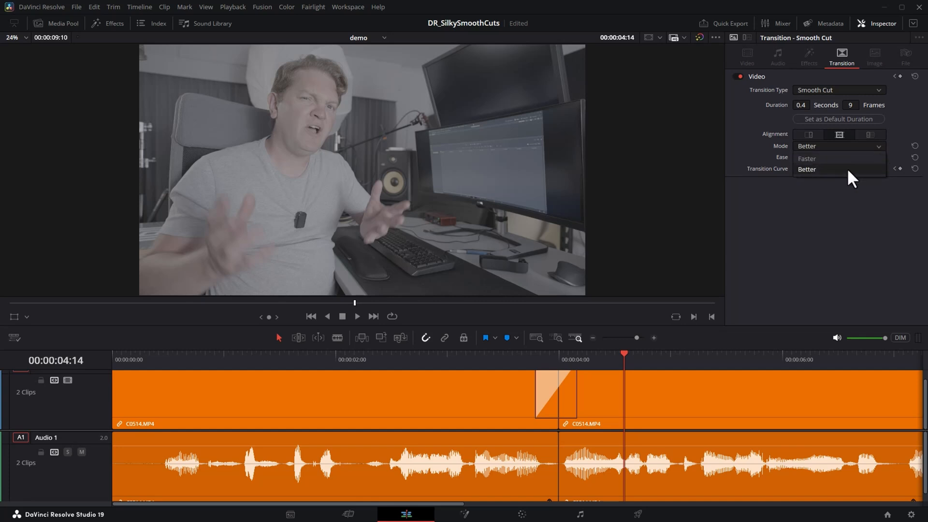
click(806, 169)
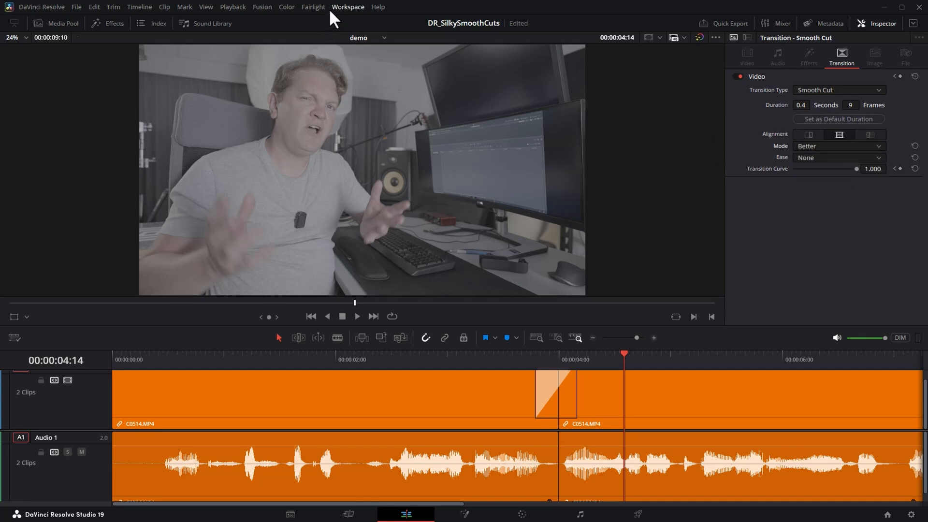
click(232, 7)
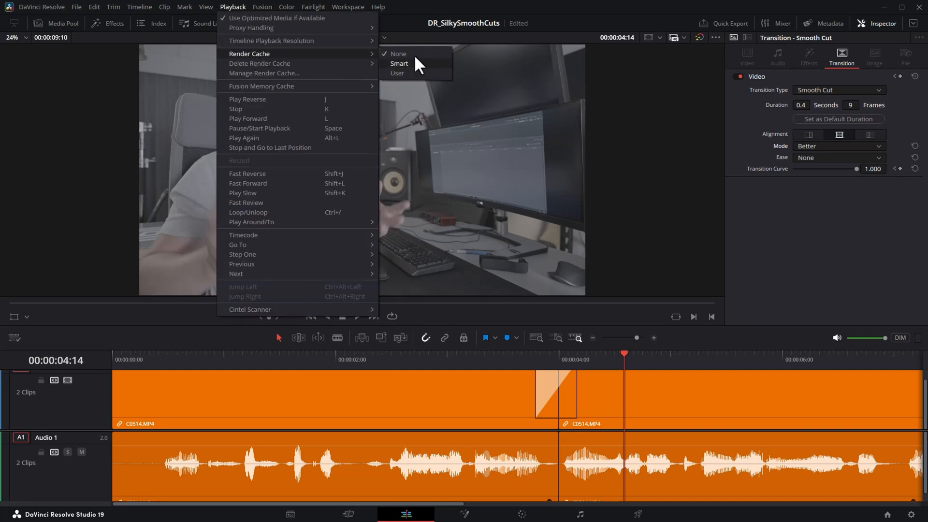